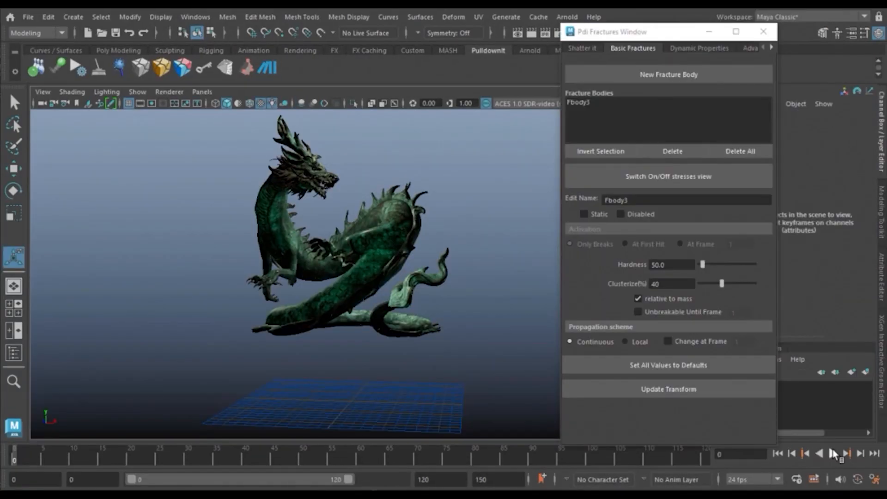
Shatter the selected dragon into 600 shards with the Uniform style.
click(831, 453)
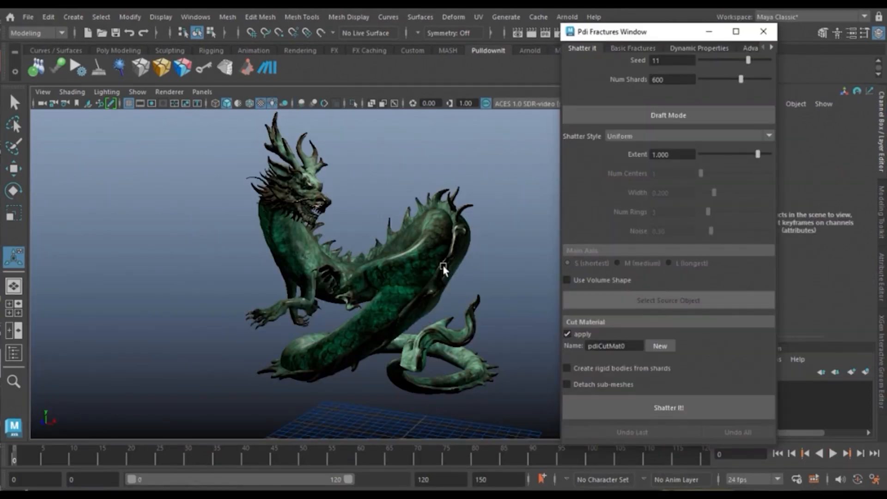
click(668, 407)
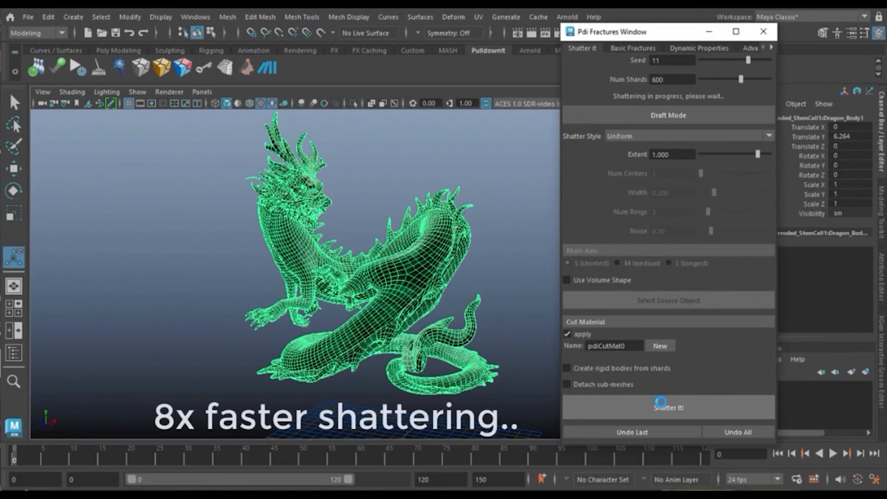
click(668, 407)
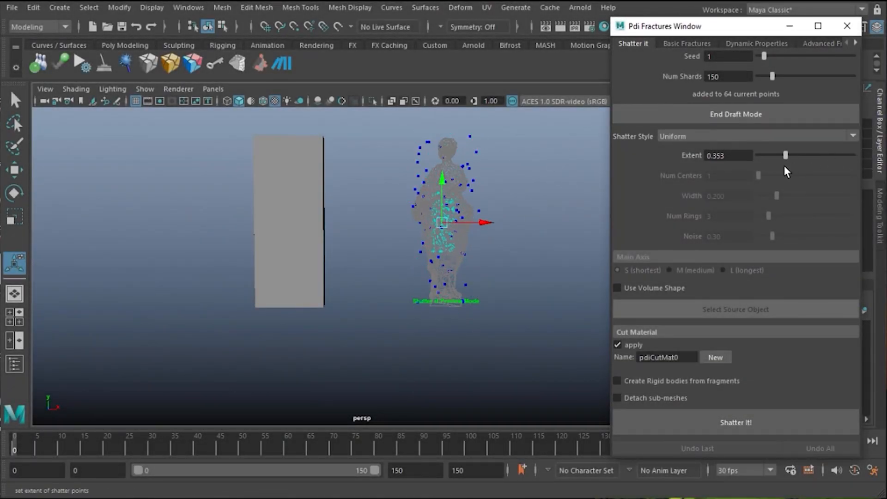
Reverse Pdicracker3's path and play the cracks spreading down the statue's drapery.
click(735, 422)
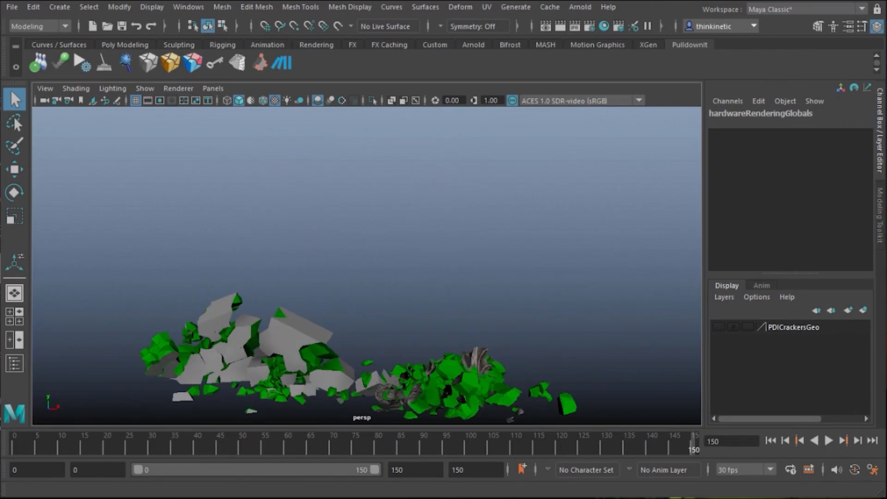
click(829, 442)
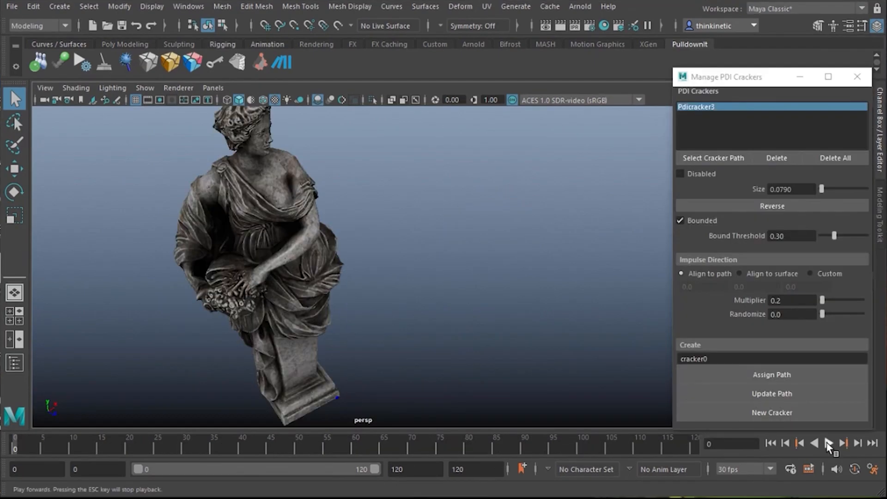
click(828, 443)
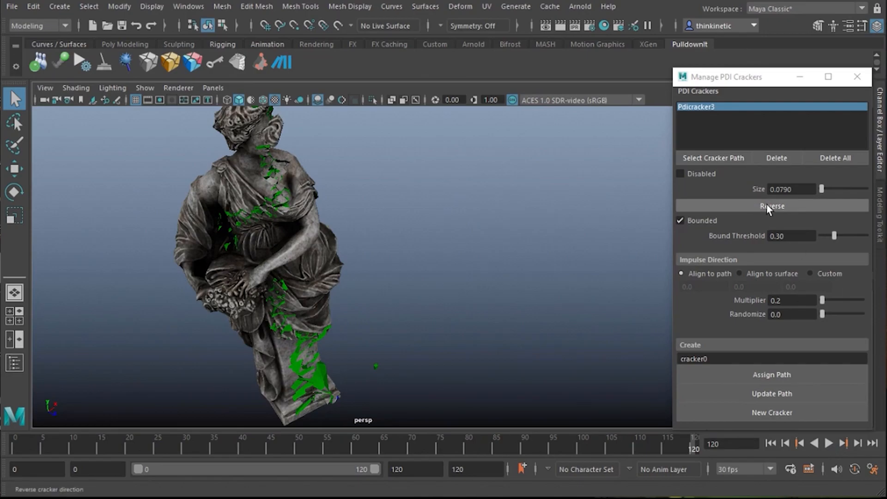
click(771, 205)
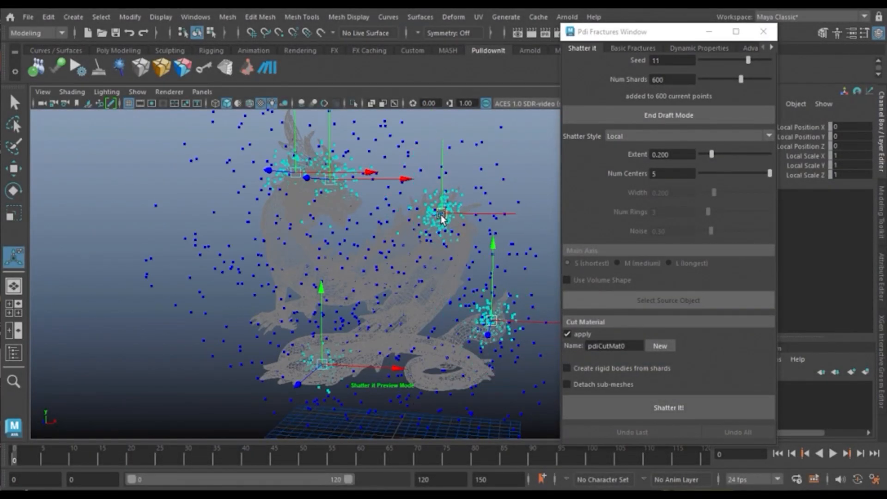
Preview Local-style shatter centres on the teacup's rim, handle and base in Draft Mode.
click(667, 407)
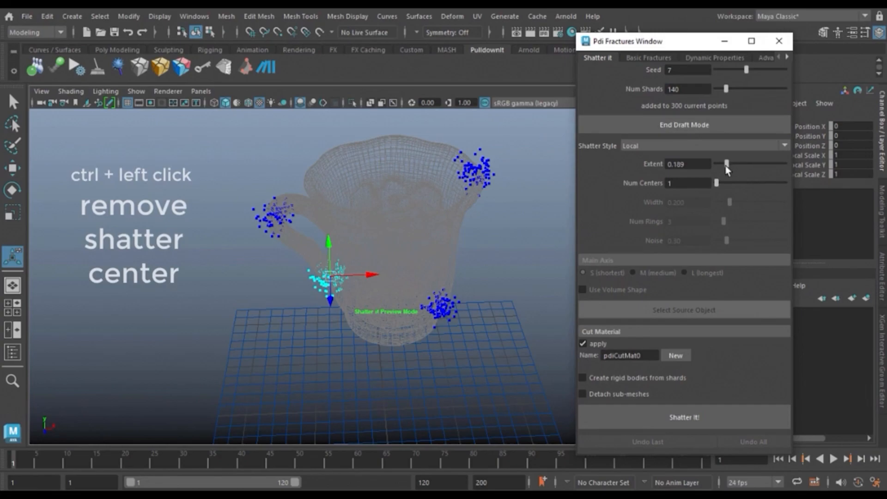
click(684, 416)
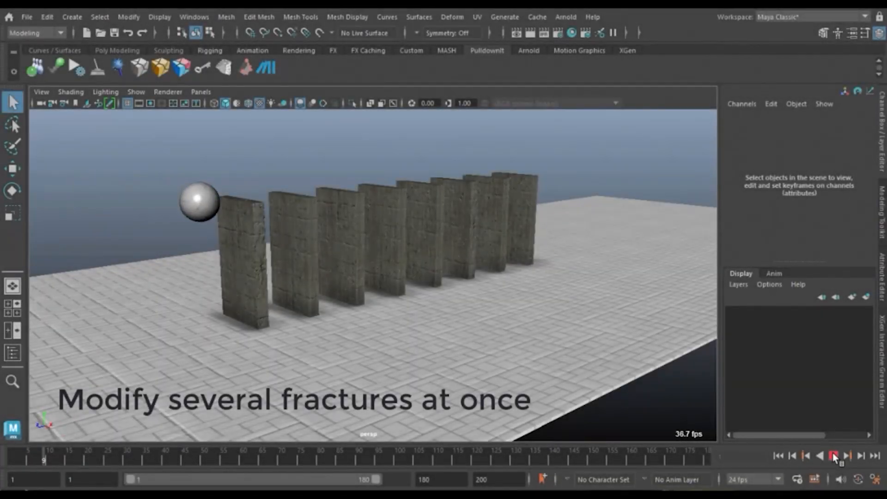
Make all wall fracture bodies Unbreakable Until Frame 100 and replay the domino collapse.
click(834, 465)
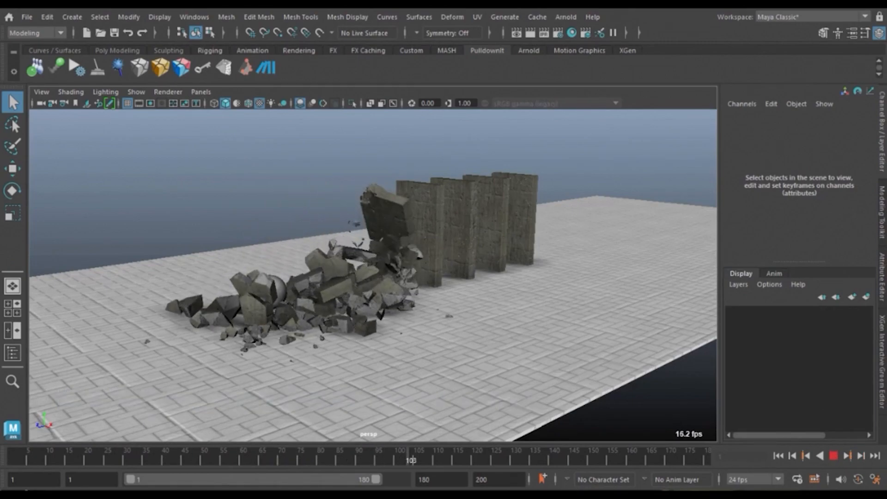
click(831, 457)
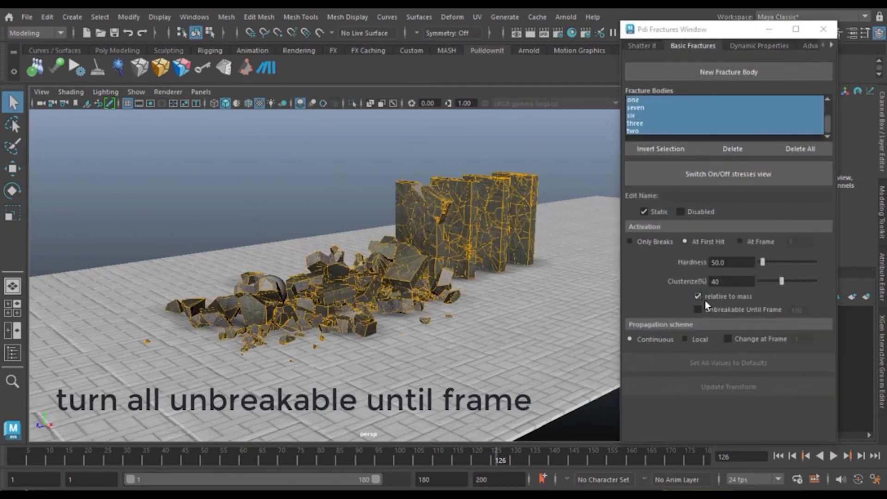
click(697, 309)
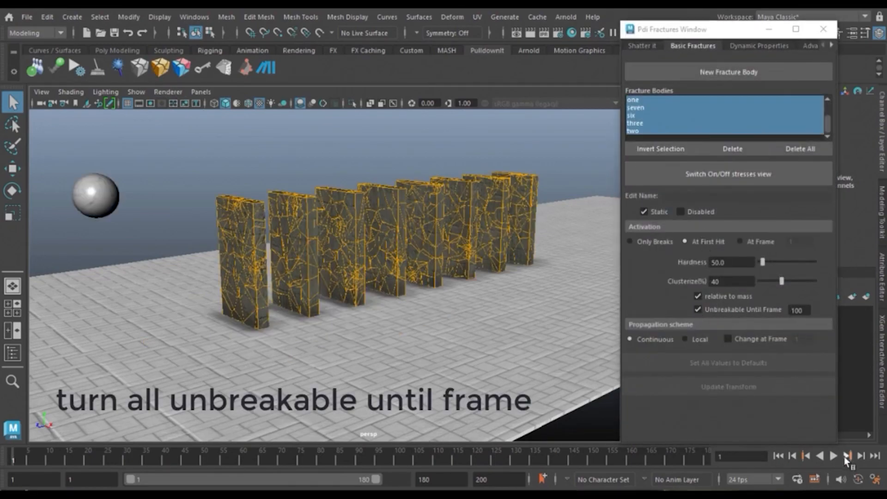
click(833, 456)
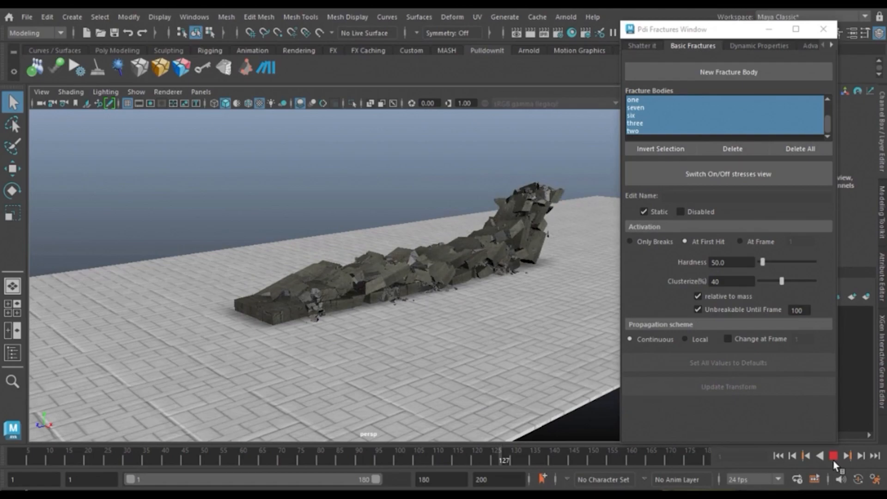
Scrub and replay the timeline to review the chained wall collapse into rubble.
click(833, 455)
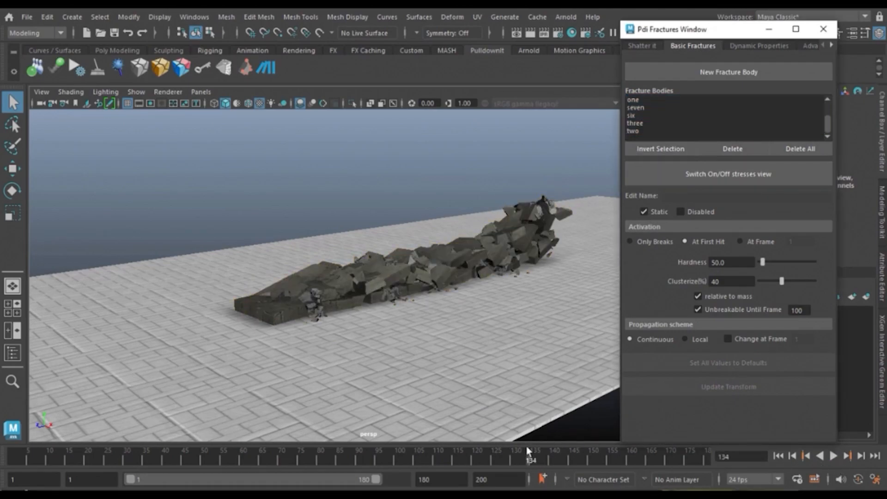
click(832, 456)
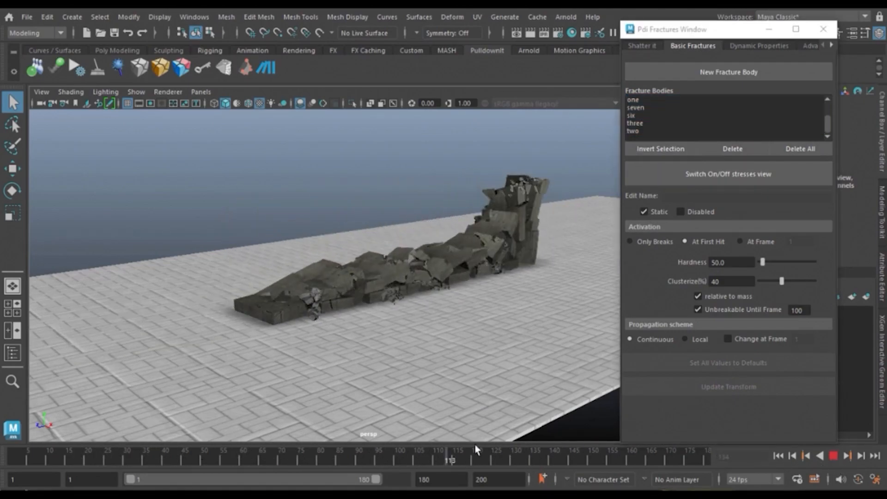
click(778, 455)
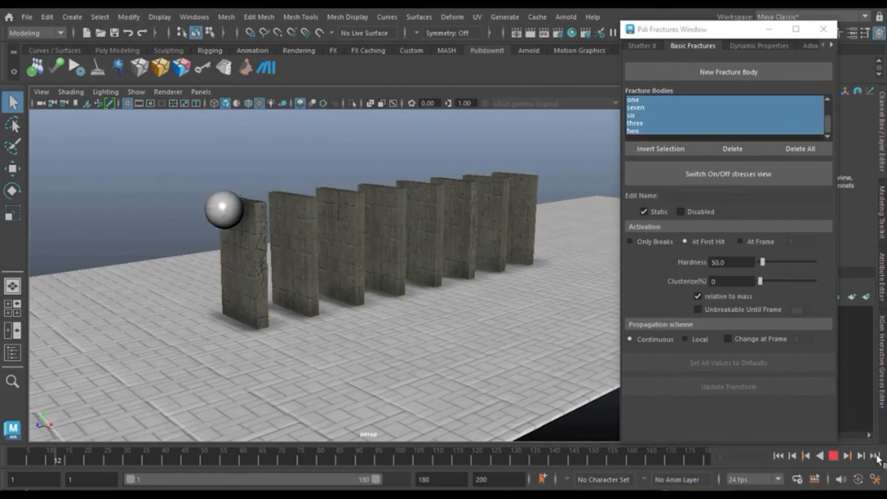
click(860, 455)
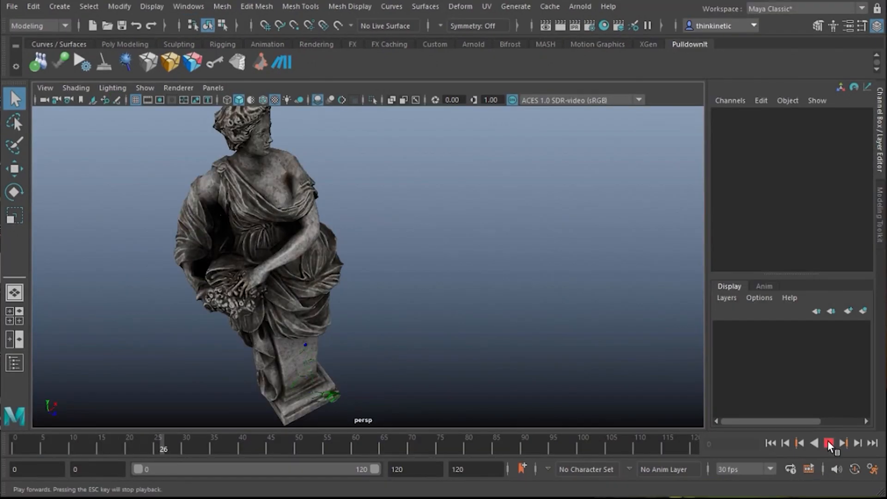
Play and stop the exported wall destruction inside the Unreal Engine level.
click(829, 444)
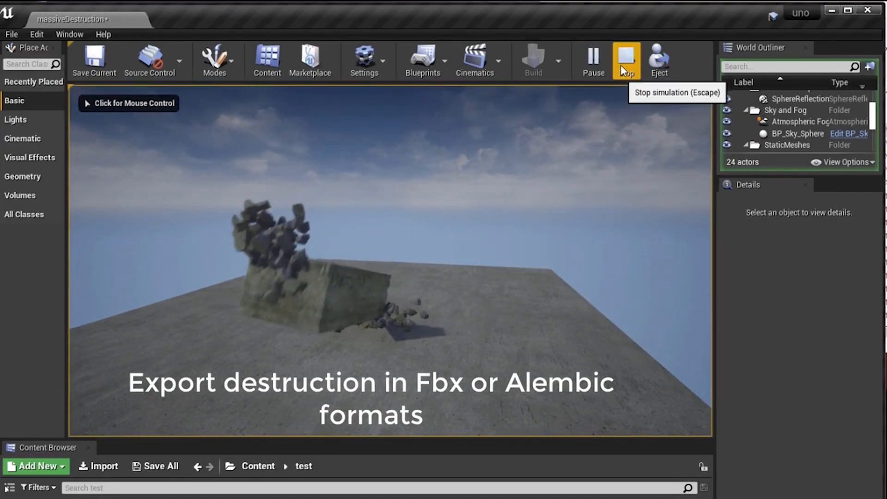
click(625, 61)
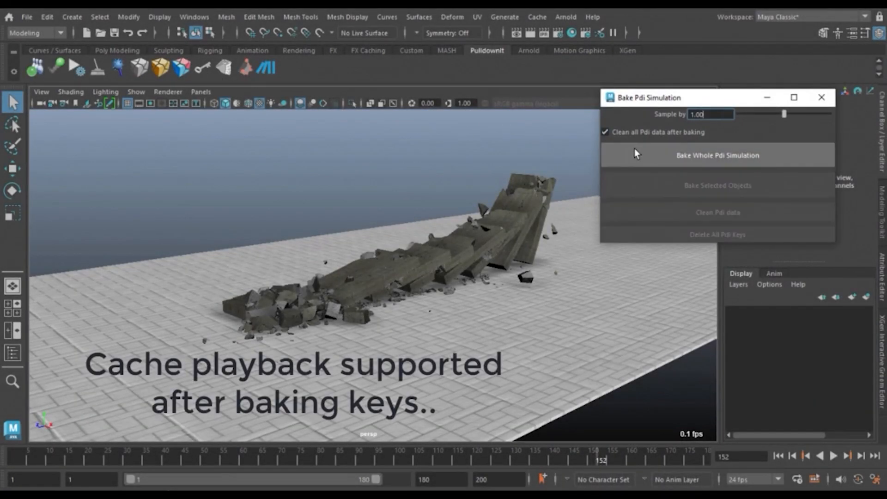
Bake the whole Pdi simulation to keyframes with data cleanup, then play it from cache.
click(717, 155)
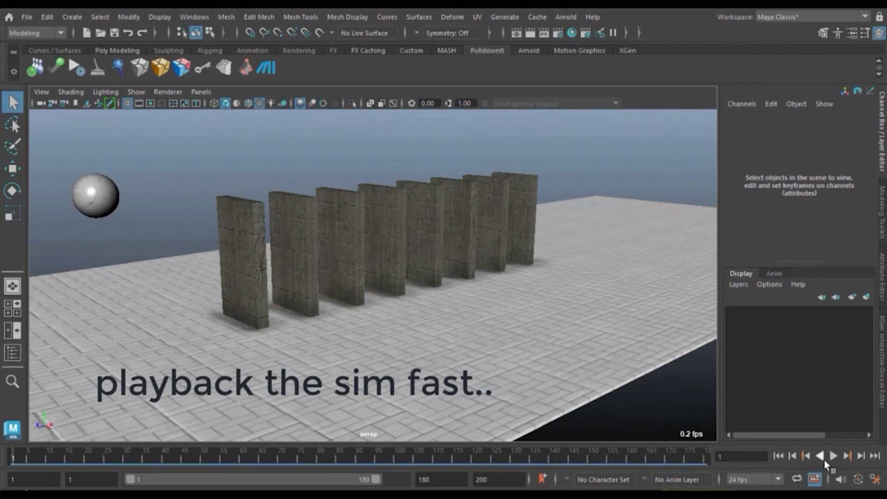
click(831, 455)
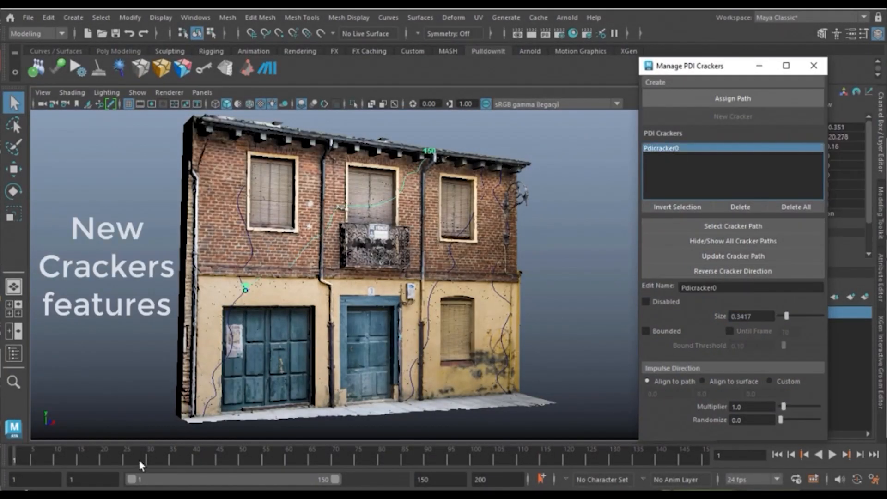
Bound Pdicracker0, 4, 5 and 6 at size 0.2 until frame 70 and play the facade cracking.
click(732, 98)
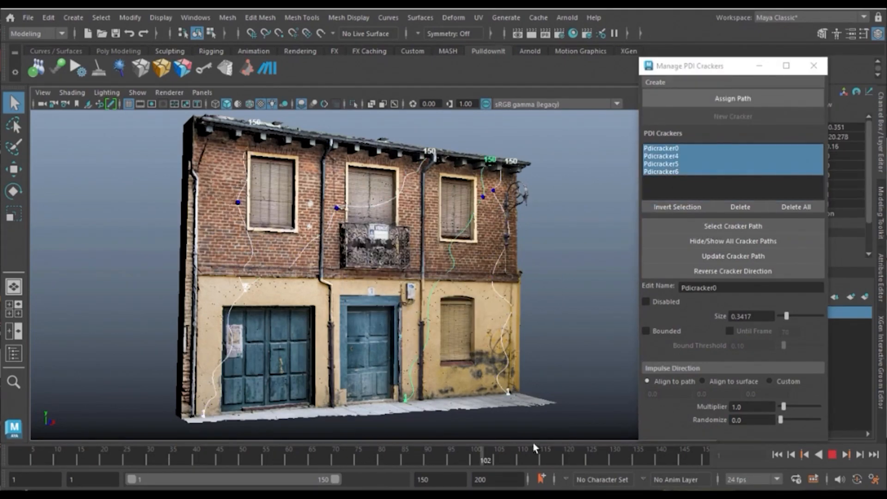
click(646, 331)
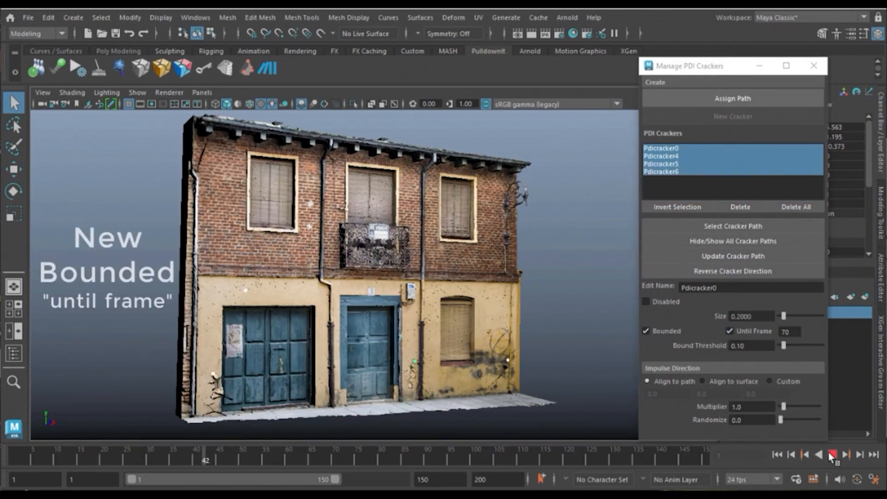
click(845, 454)
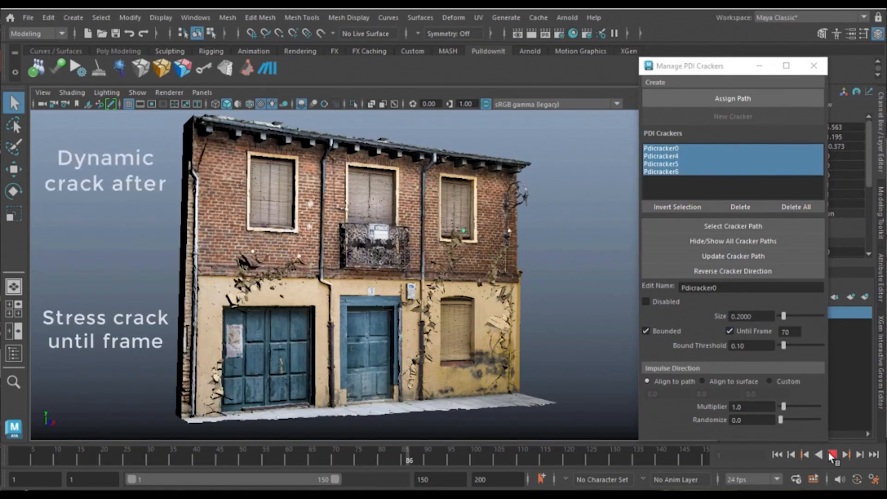
click(831, 455)
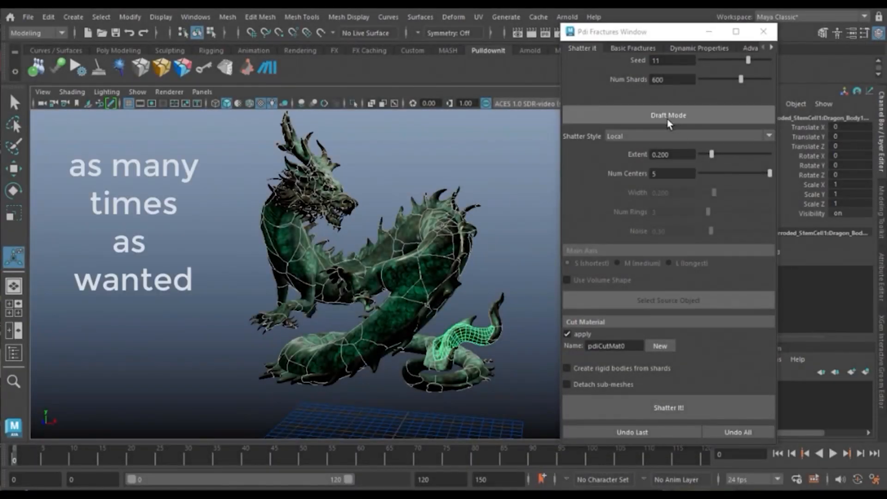
Draft and shatter the dragon's tail with 200 shards around one local centre.
click(667, 115)
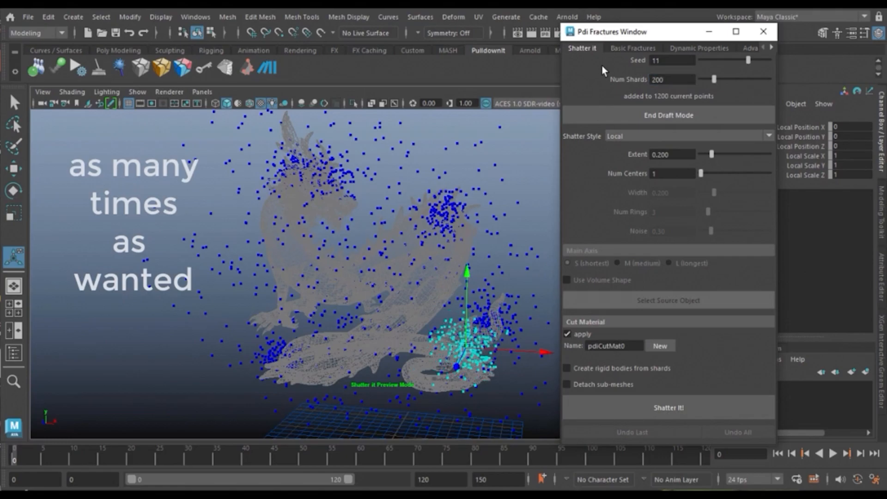
click(666, 407)
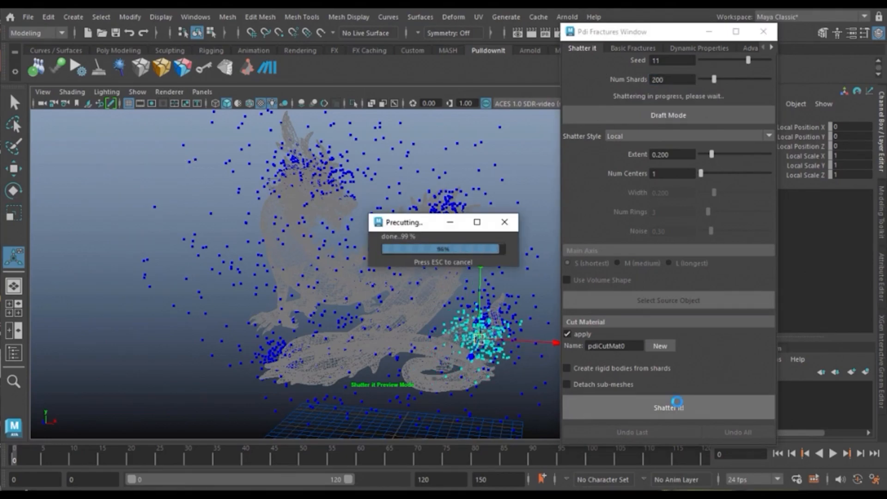